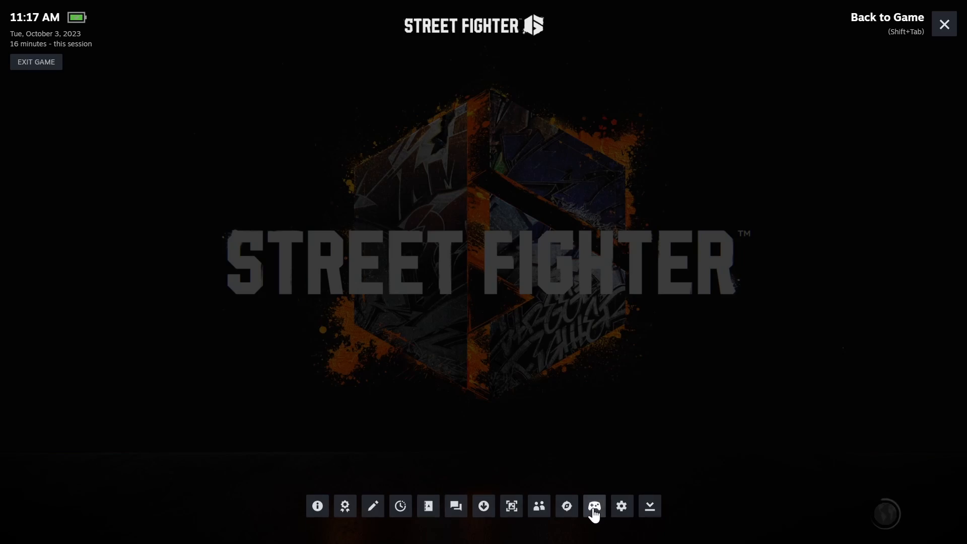
Show the Controller Order list for Street Fighter 6 with its three connected controllers.
{"action": "left_click", "coordinate": [594, 506]}
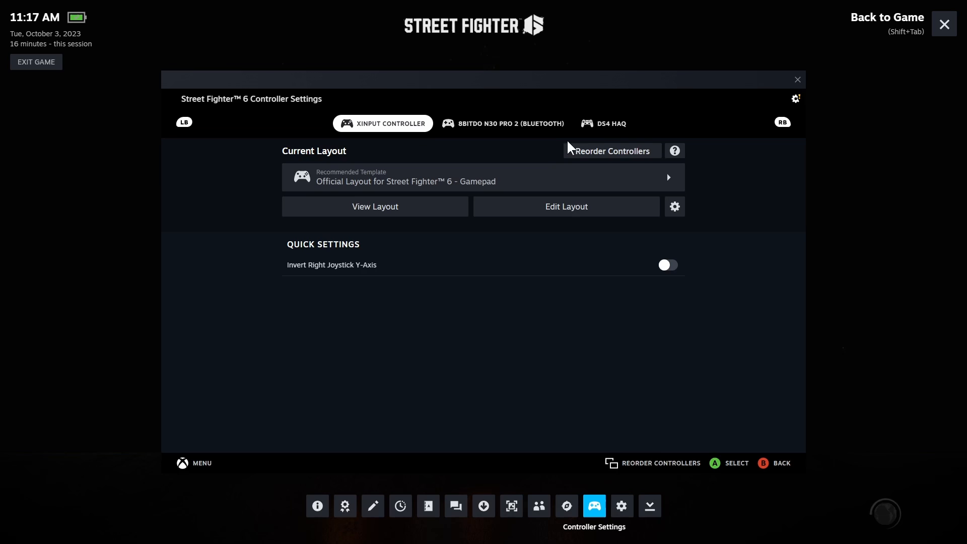
{"action": "left_click", "coordinate": [613, 151]}
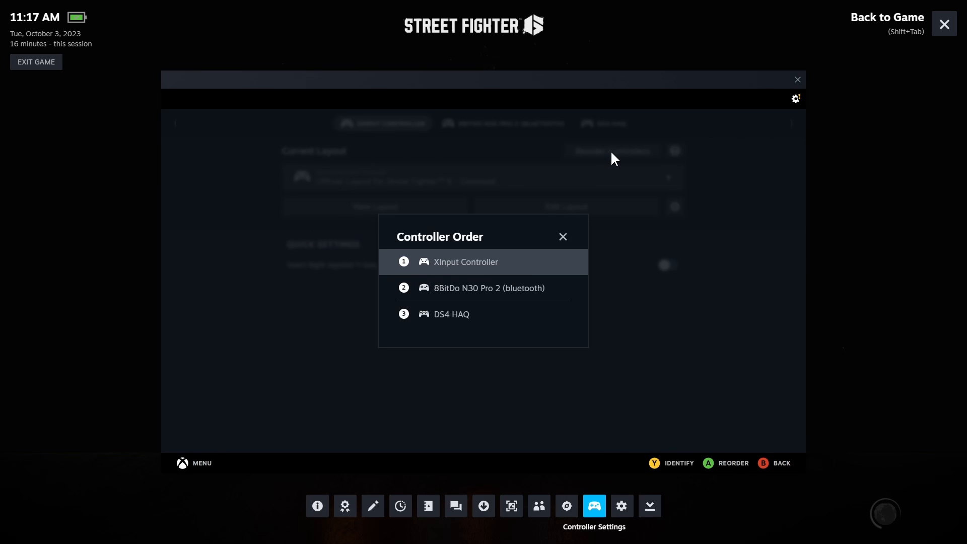
{"action": "mouse_move", "coordinate": [465, 323]}
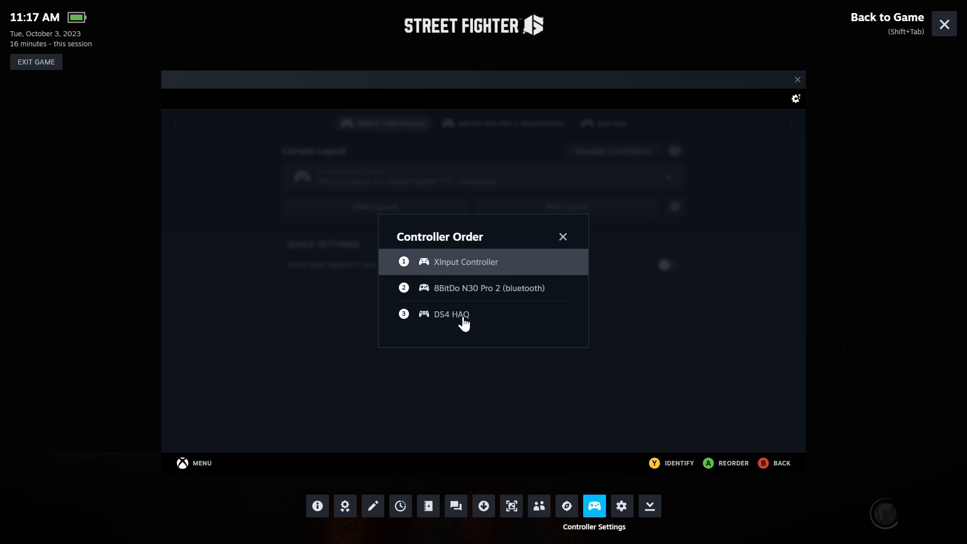